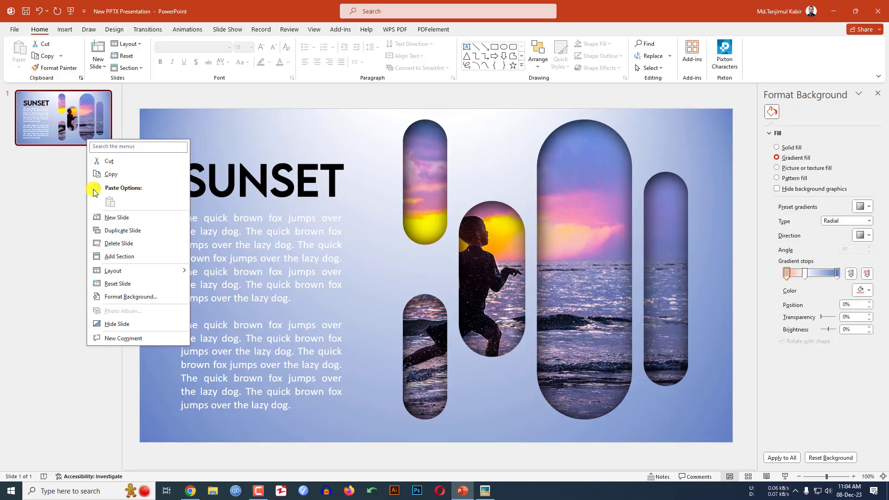
Add a blank second slide after the SUNSET slide with its placeholders removed.
click(116, 217)
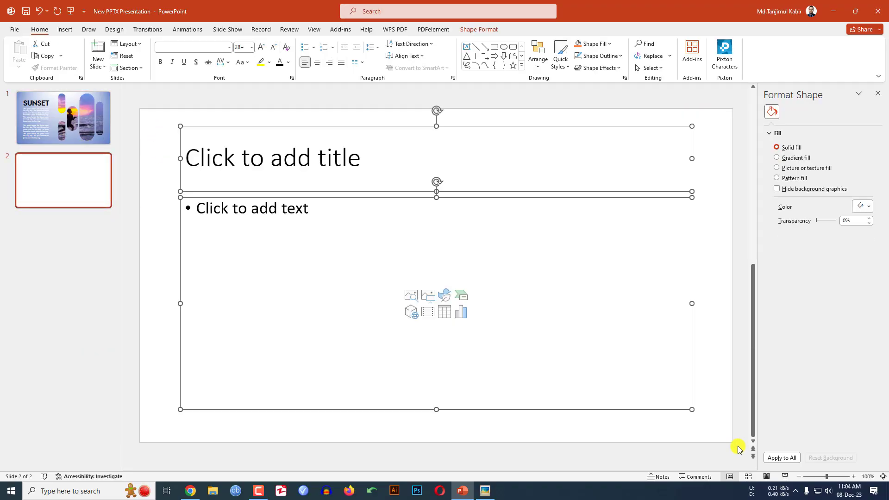
click(65, 30)
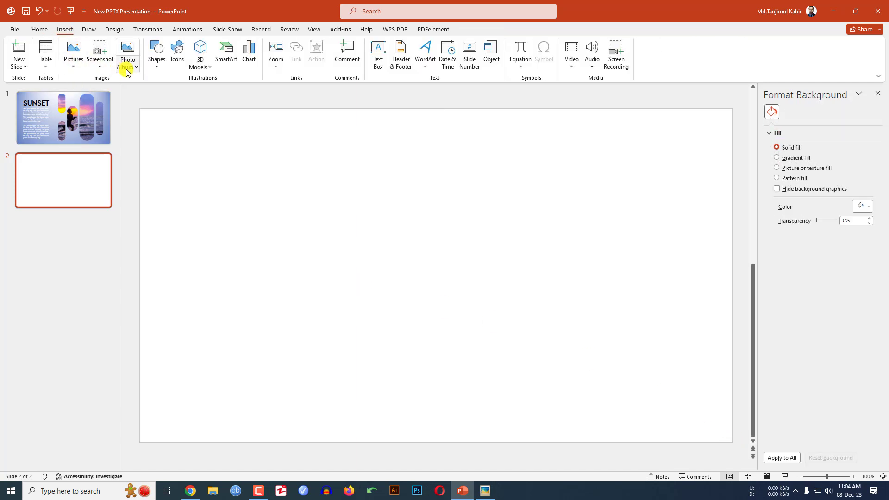
Draw a tall blue rounded-rectangle pill on the right with no outline and enlarge it.
click(157, 50)
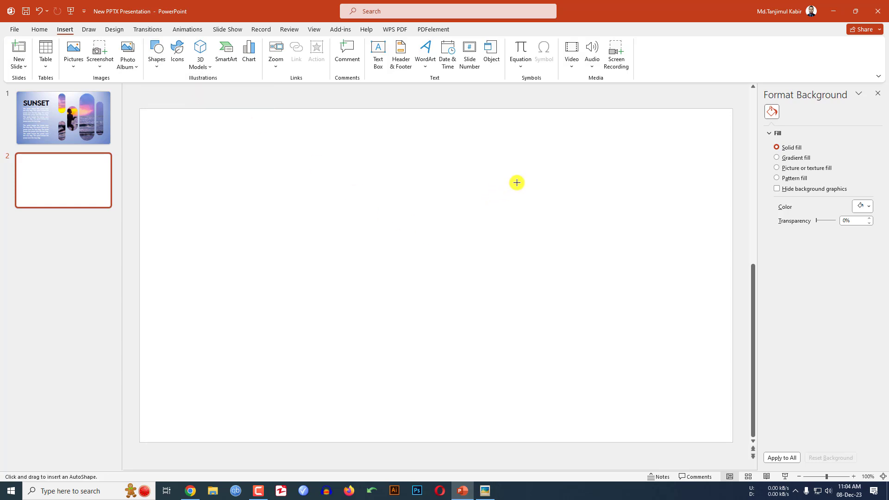
drag(517, 182, 599, 347)
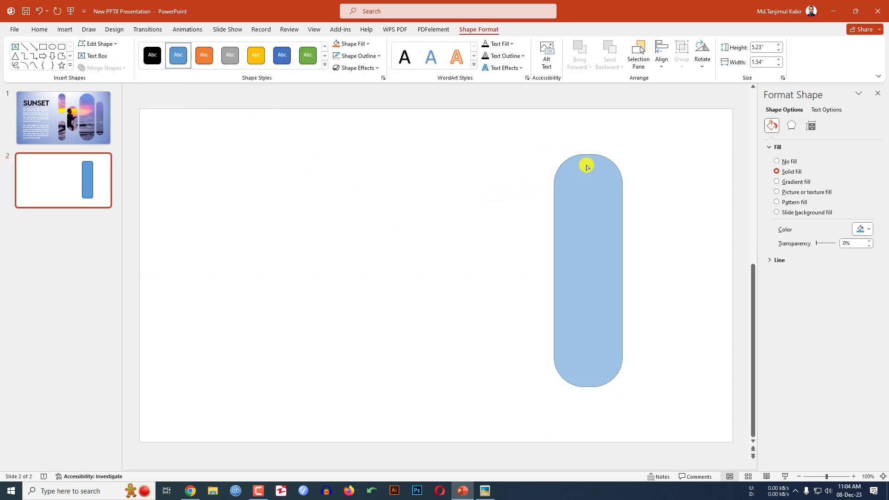
click(357, 55)
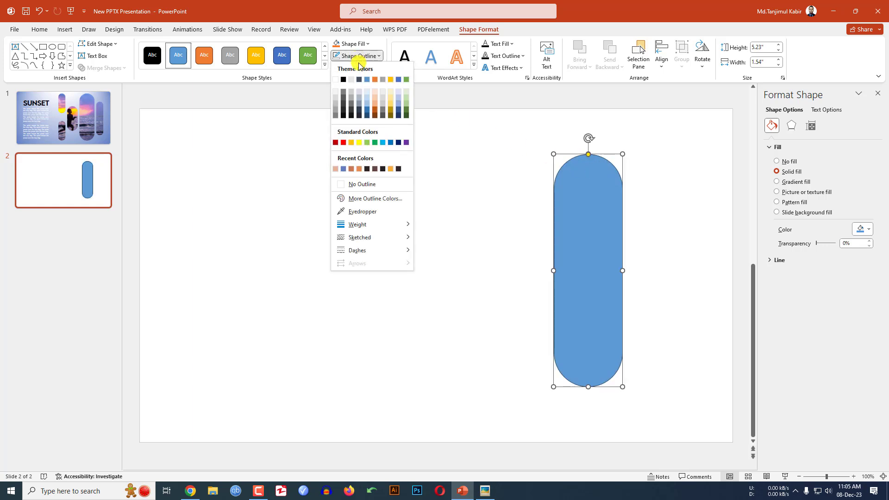
click(360, 183)
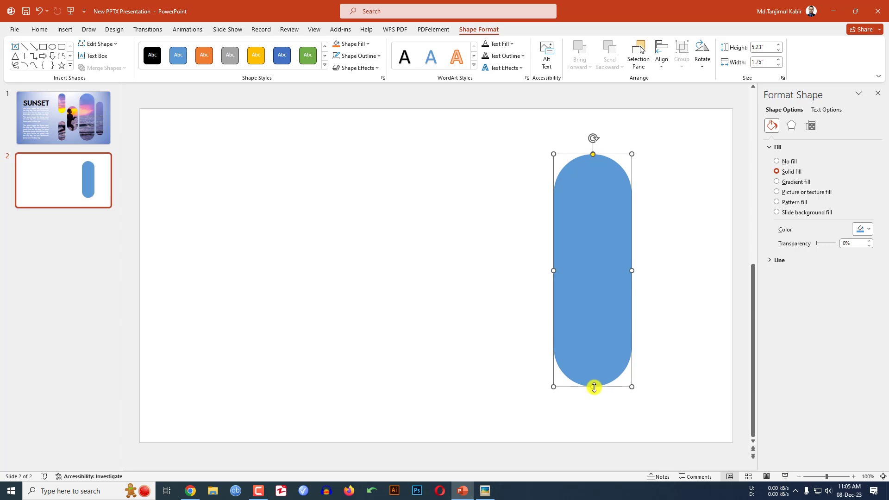
drag(593, 387, 594, 410)
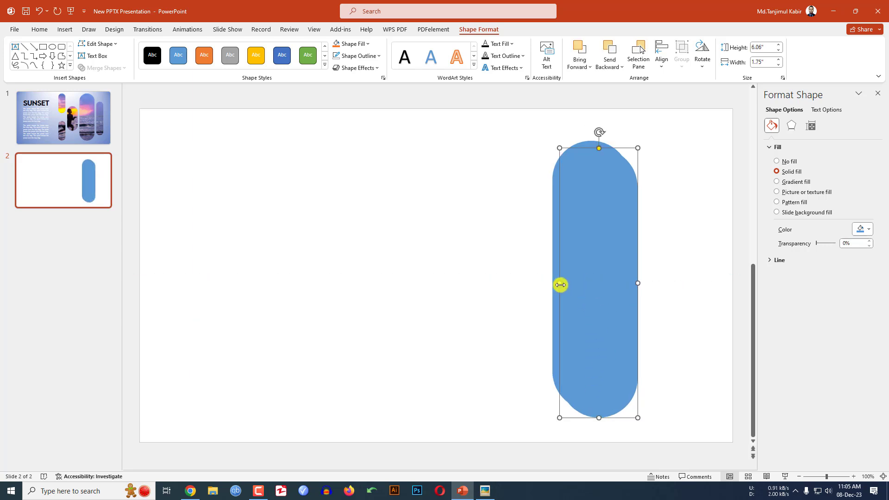
Duplicate and resize the pill into five staggered pills of varying heights on the right.
drag(559, 284, 613, 277)
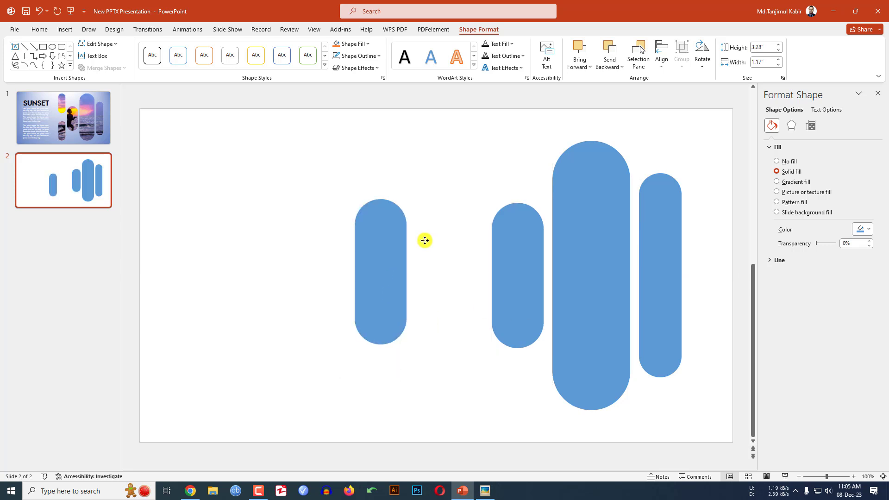
drag(425, 241, 438, 206)
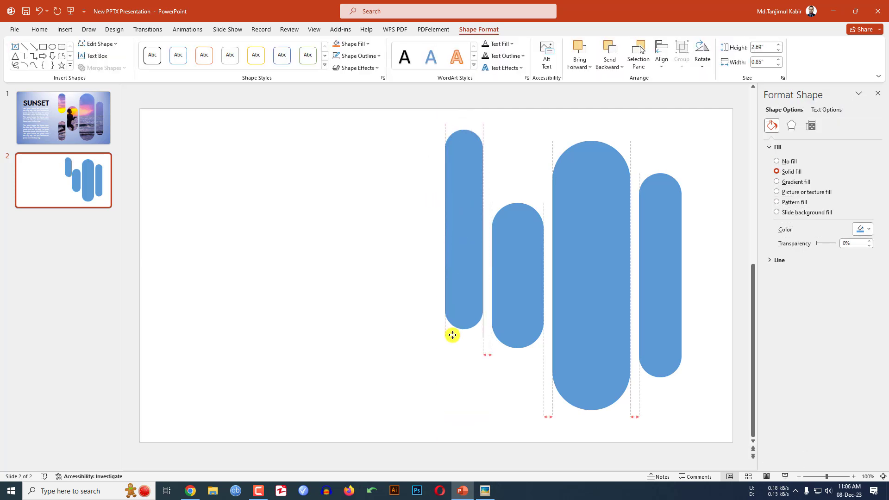
drag(453, 336, 458, 371)
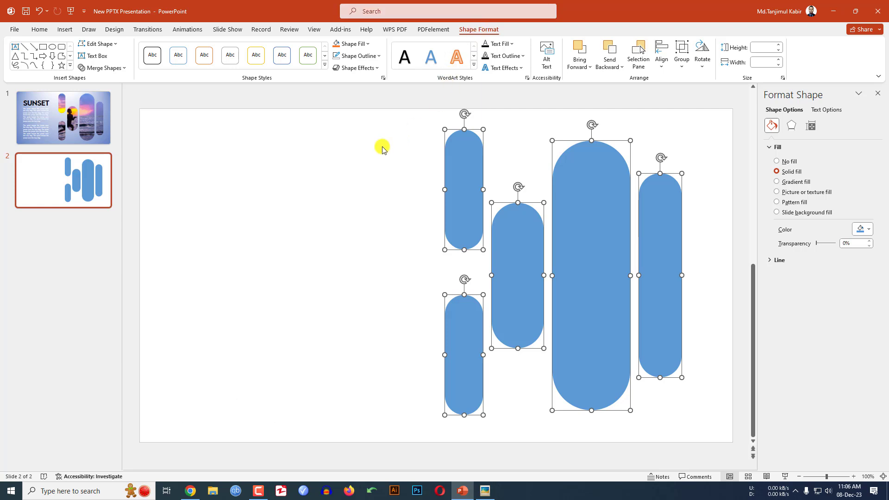
mouse_move(780, 142)
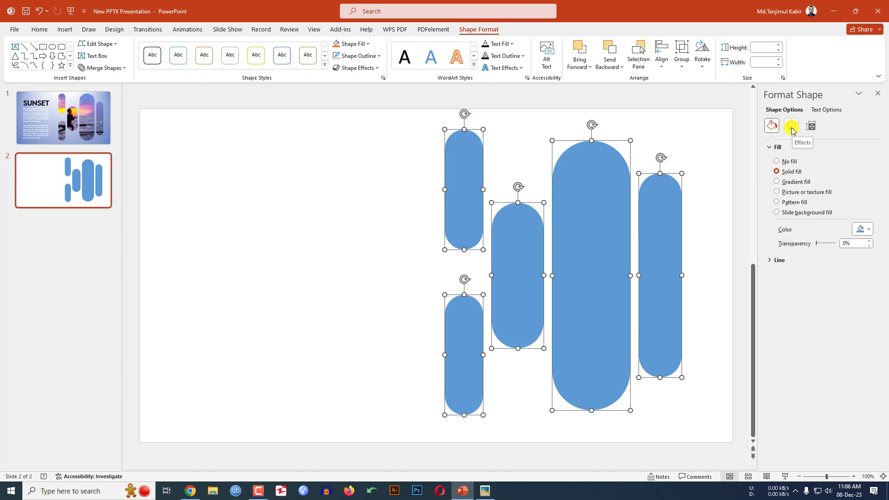
Apply an Inner Top Left shadow with 0% transparency and 35 pt blur to the pills.
click(792, 126)
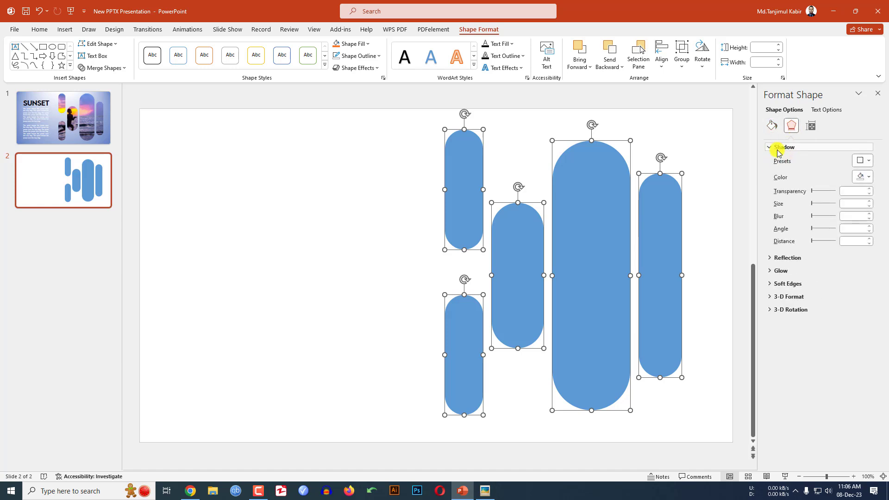
click(861, 160)
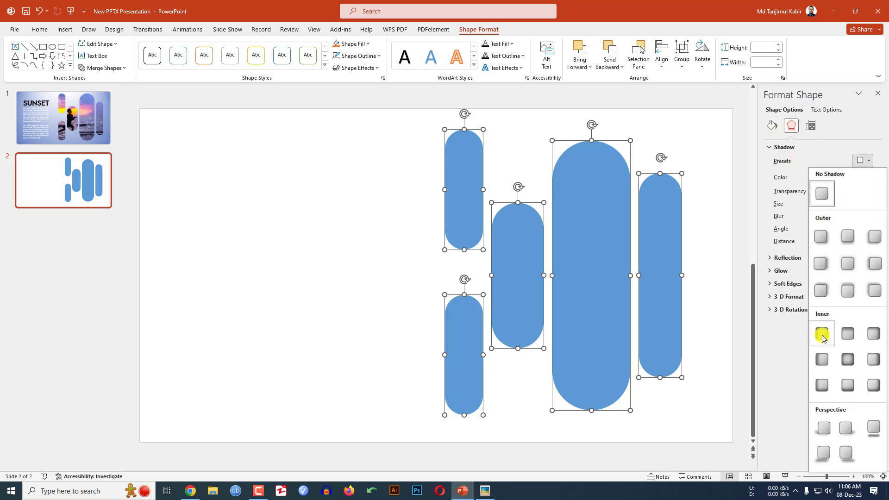
mouse_move(822, 334)
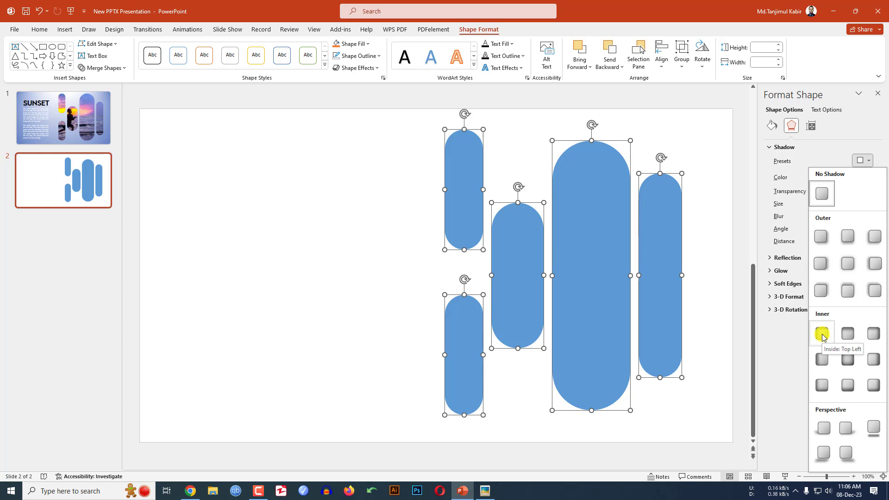
click(821, 333)
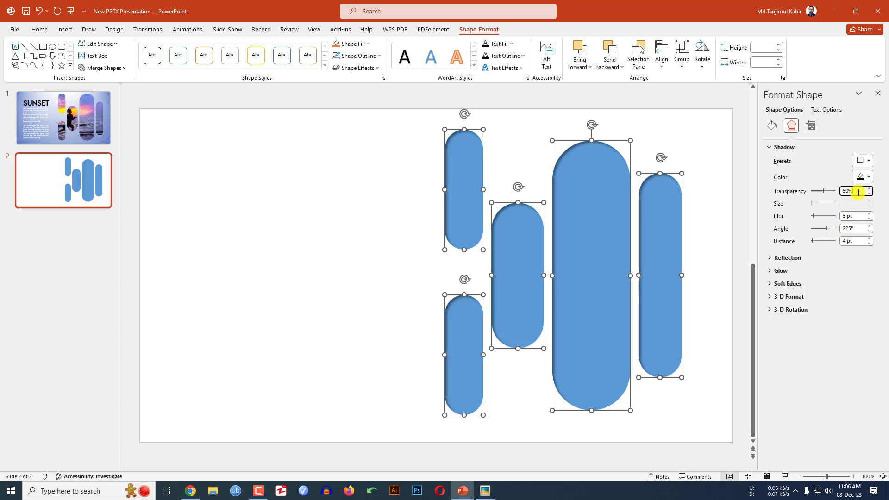
text(0)
click(856, 216)
text(35)
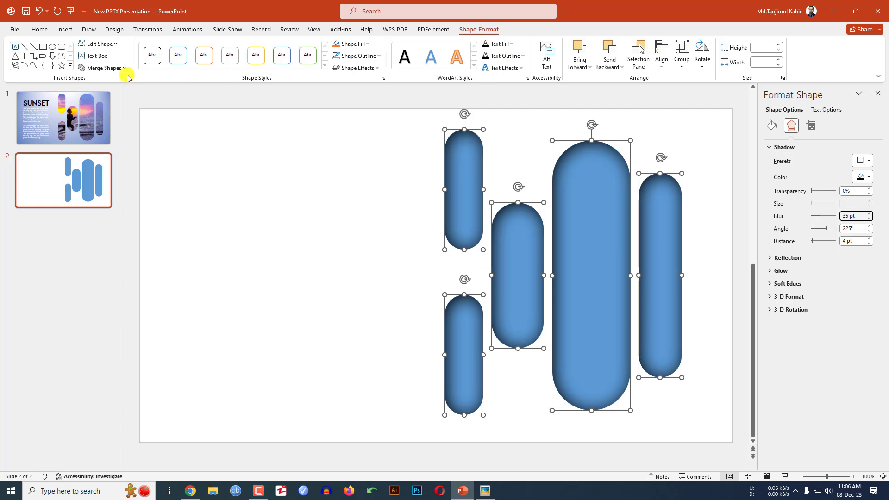
Merge the five pills into one shape and fill it with the sunset beach photo.
click(102, 67)
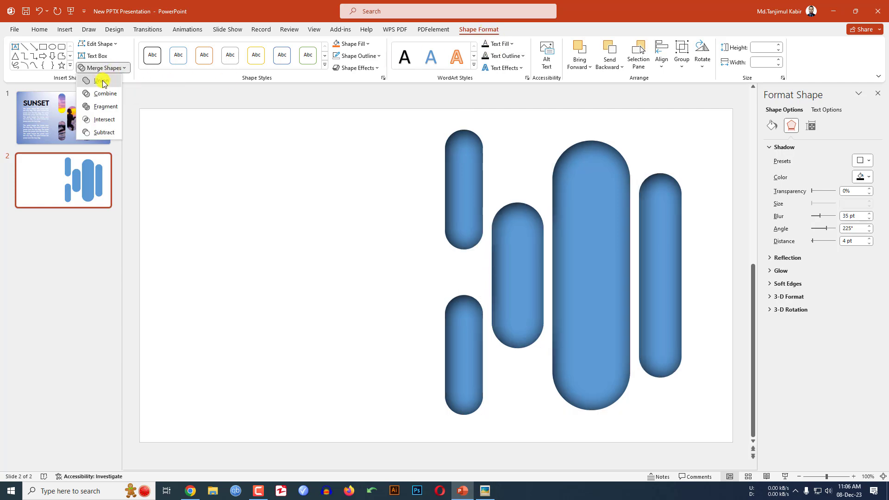
click(100, 80)
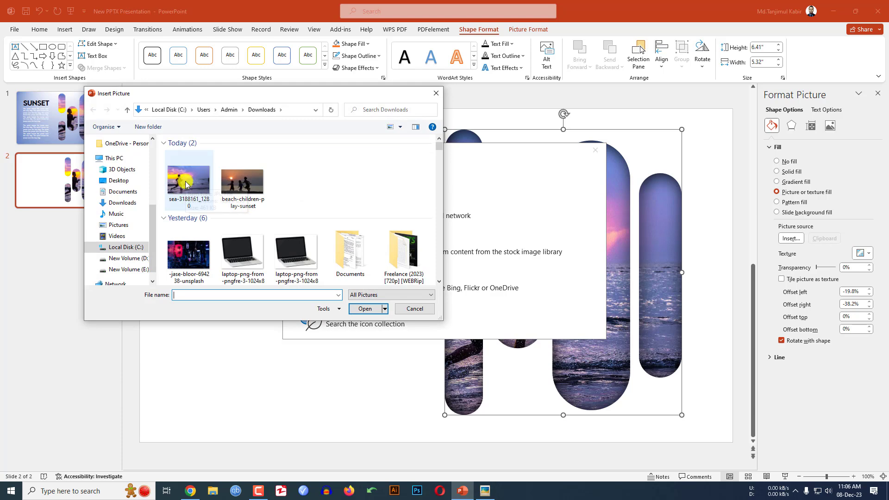
click(188, 178)
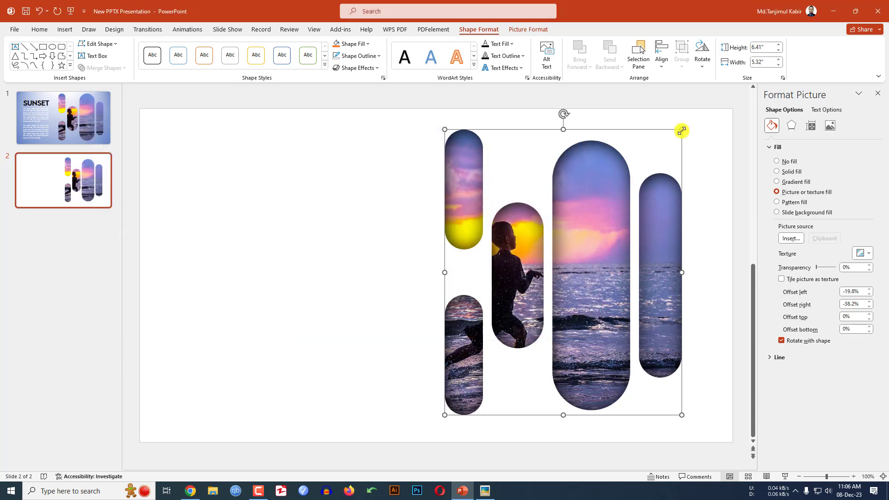
mouse_move(582, 121)
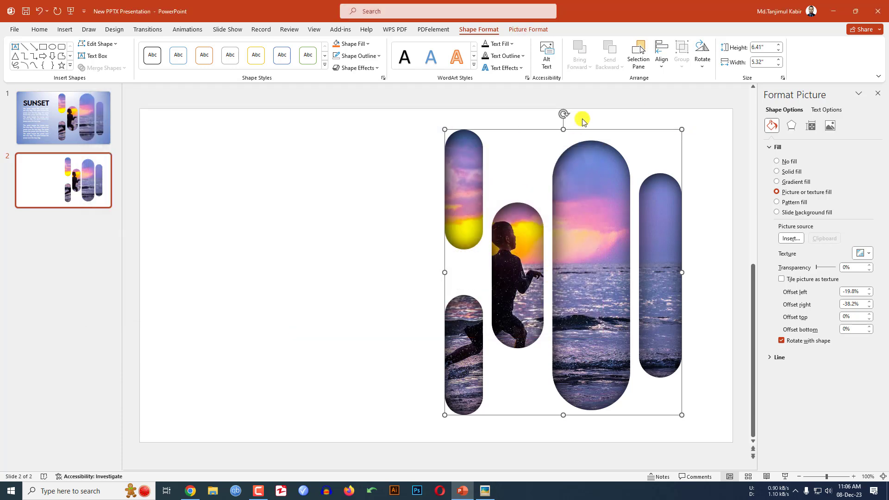
click(780, 54)
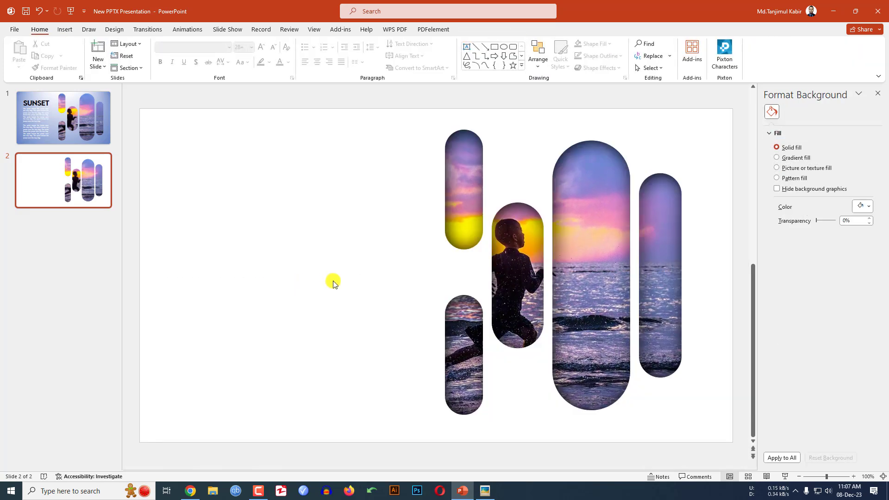
mouse_move(329, 268)
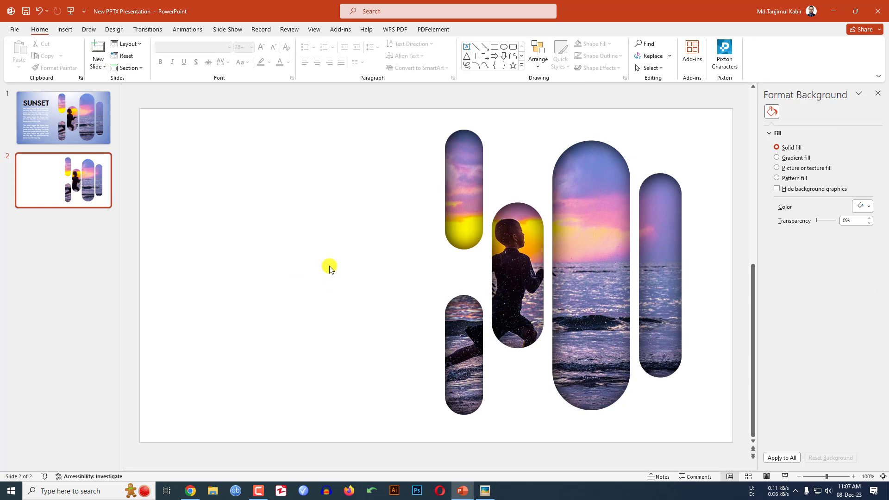
Set the slide background to a light blue preset gradient in Radial type.
click(114, 28)
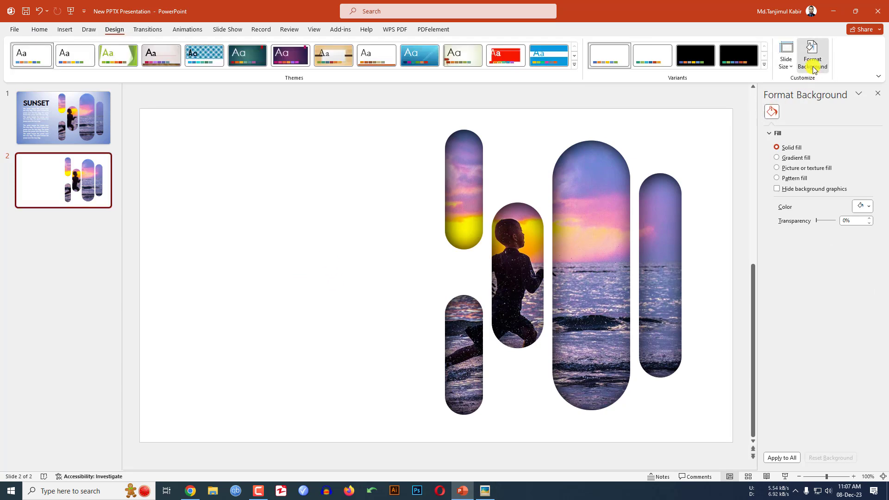
click(777, 157)
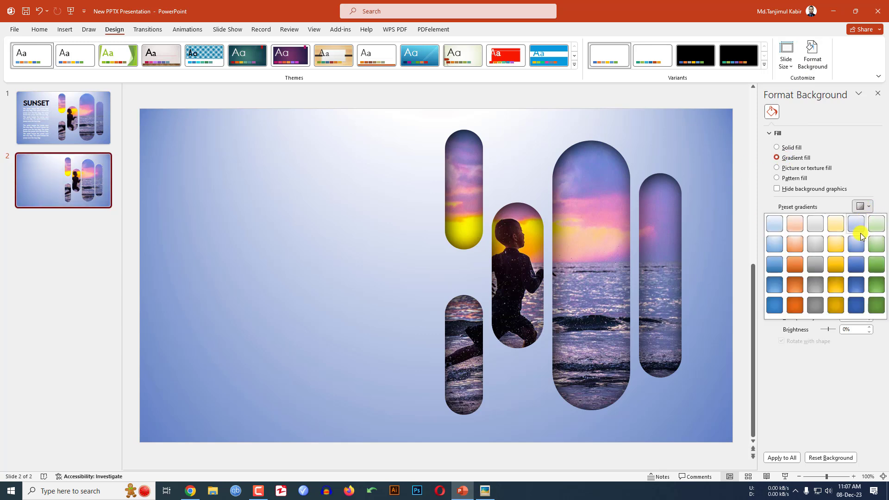
click(855, 223)
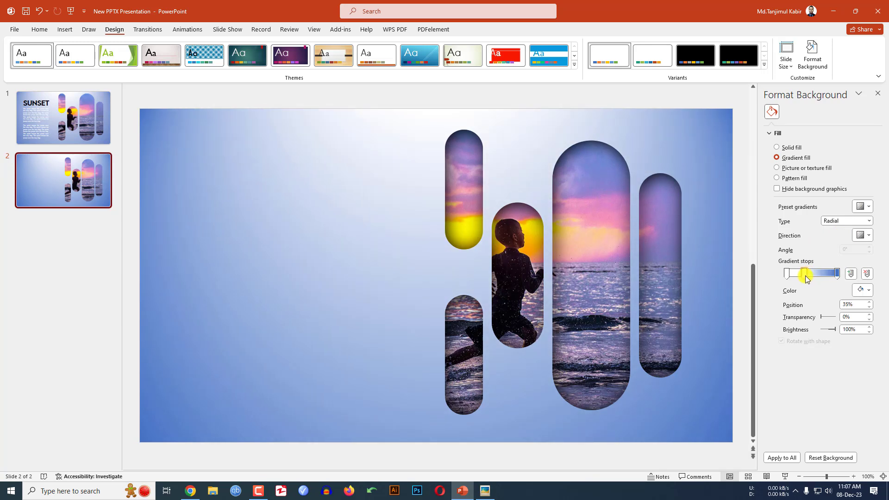
click(862, 290)
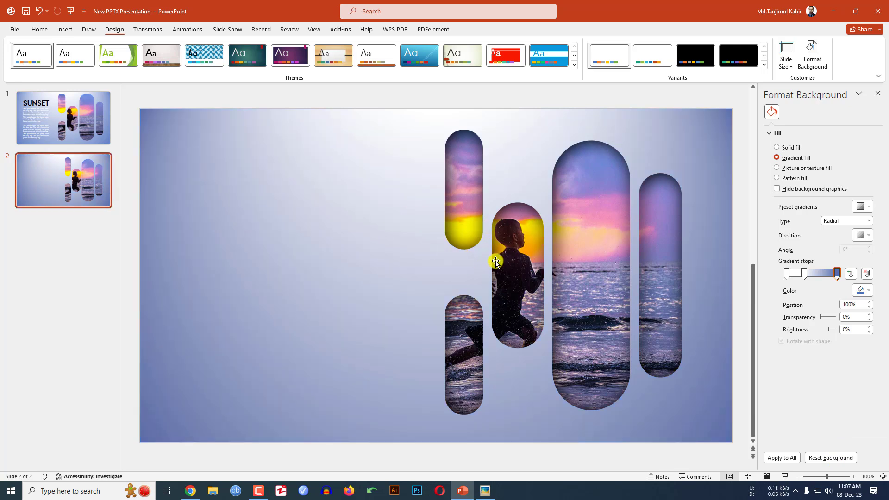
click(65, 29)
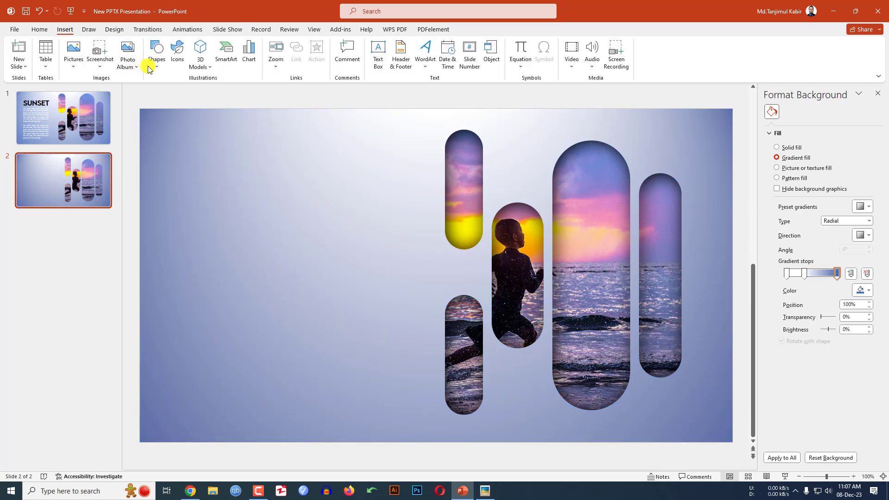
Add a 'SUNSET' text box at the top left in LEMON MILK size 80.
click(378, 52)
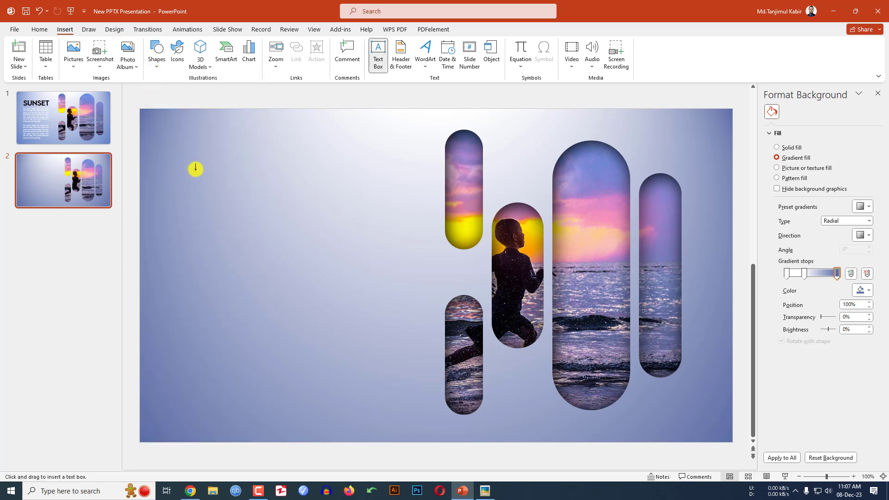
drag(195, 169, 361, 211)
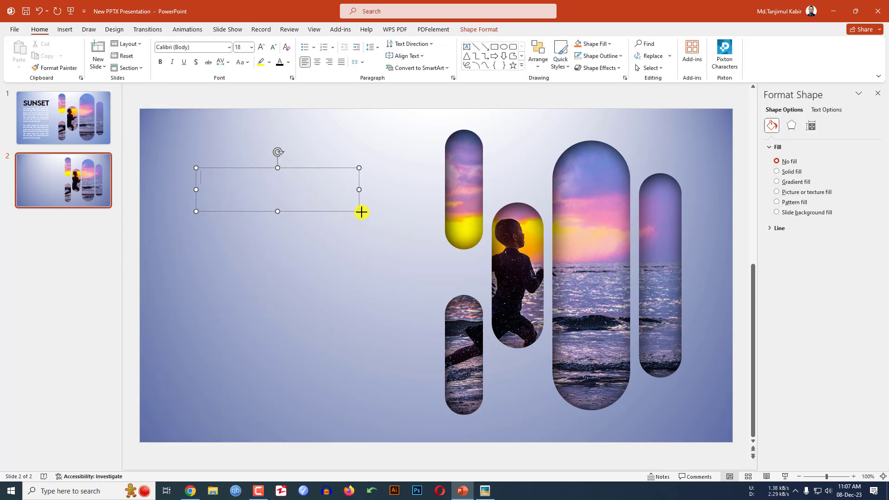
text(SUNSET)
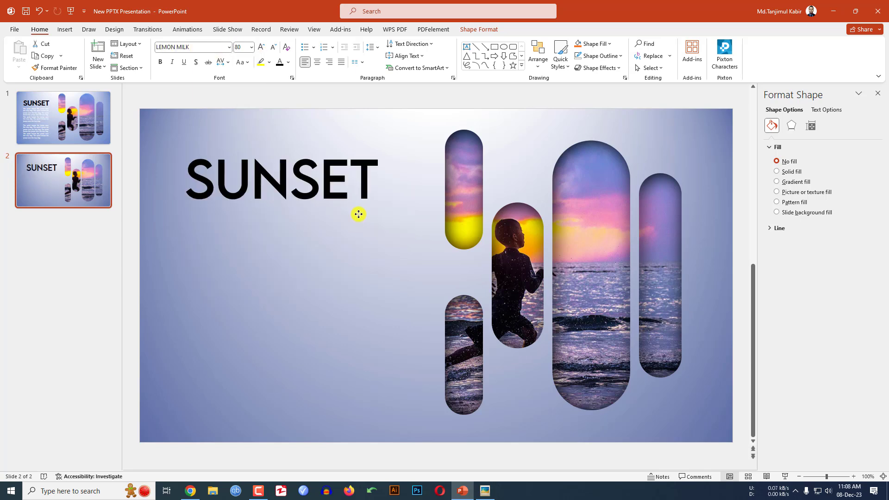
click(65, 29)
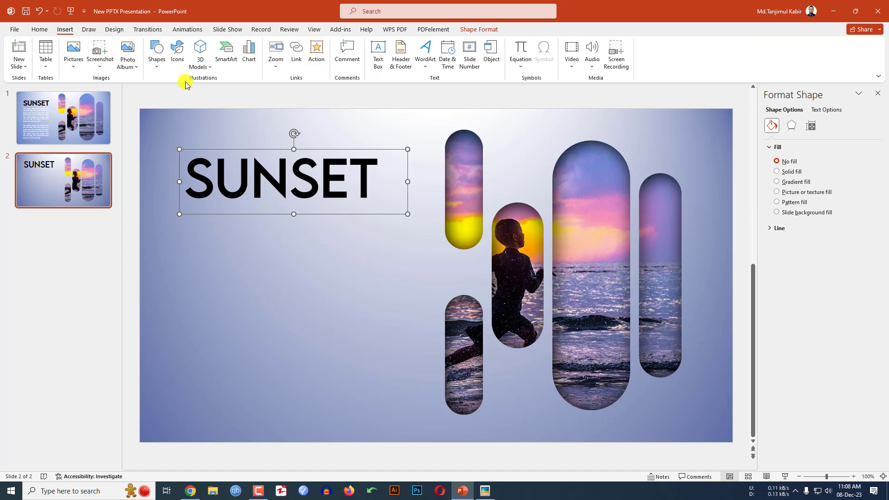
Add a text box of =rand sample paragraphs below the title, justified, and begin recolouring.
click(378, 54)
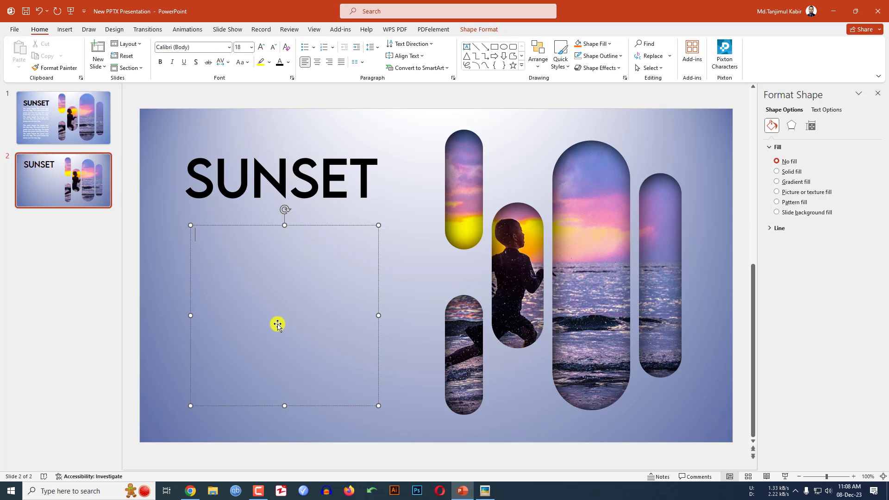
text(=rand)
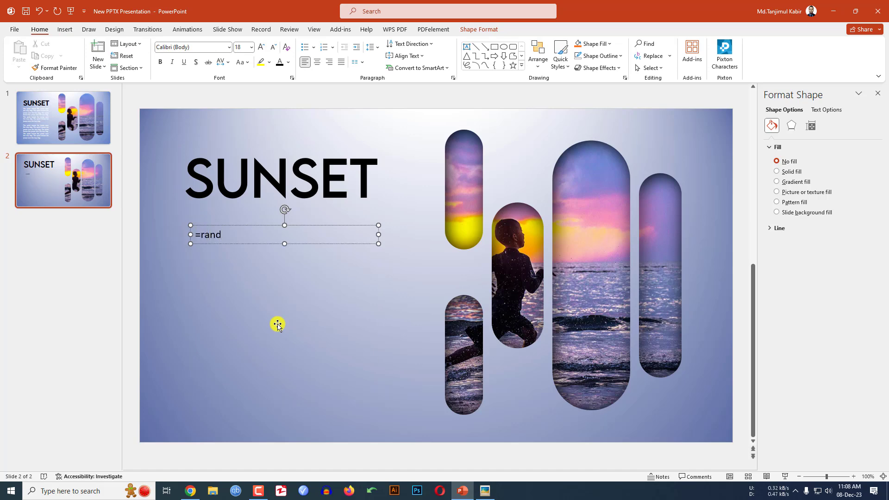
key(enter)
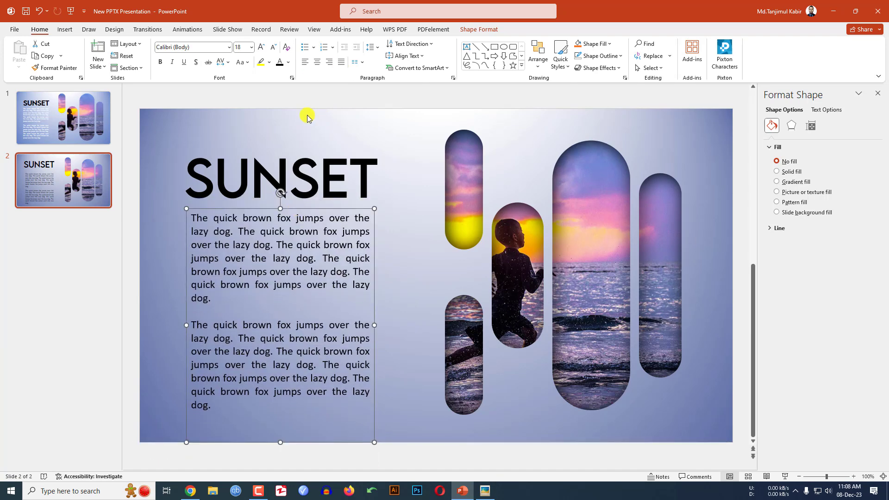
click(289, 62)
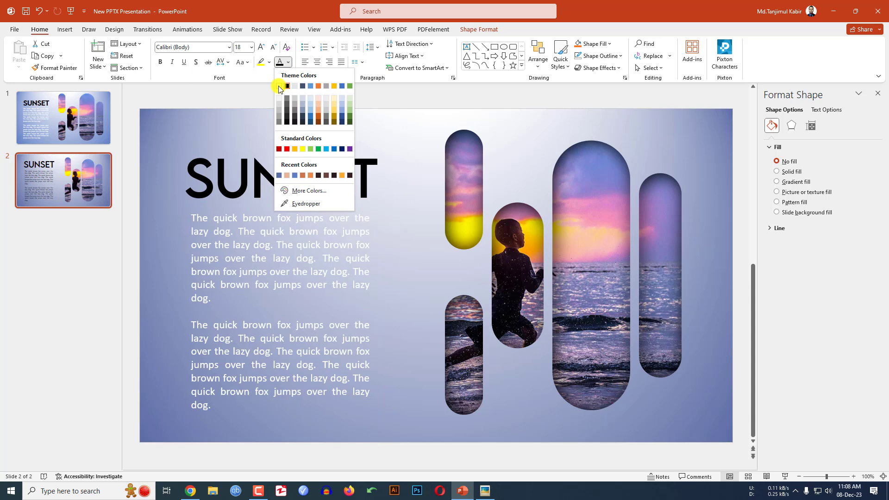